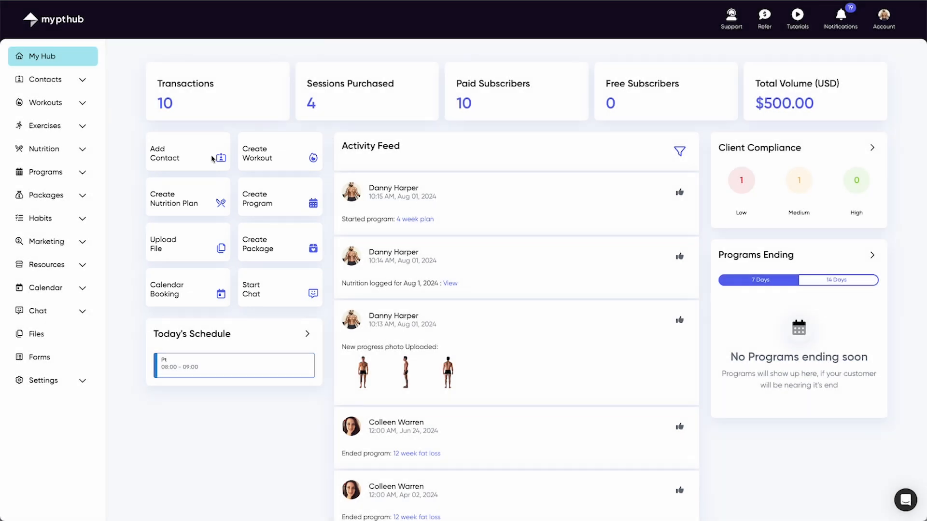
{"action": "mouse_move", "coordinate": [257, 199]}
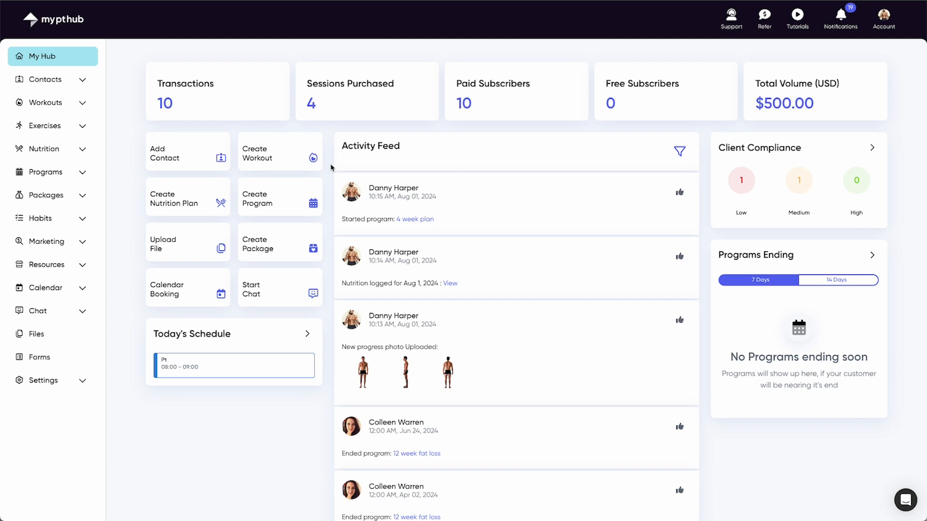
{"action": "scroll", "scroll_direction": "down", "scroll_amount": 3}
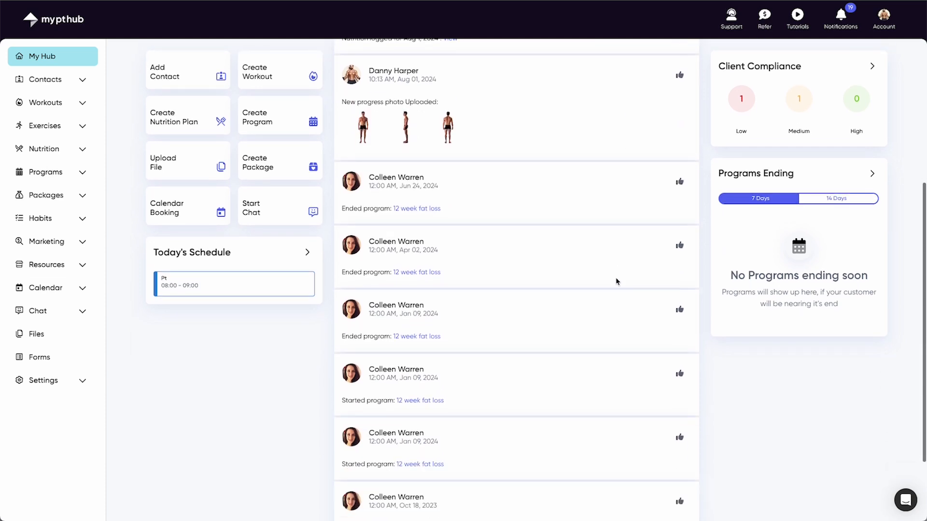
{"action": "scroll", "scroll_direction": "up", "scroll_amount": 3}
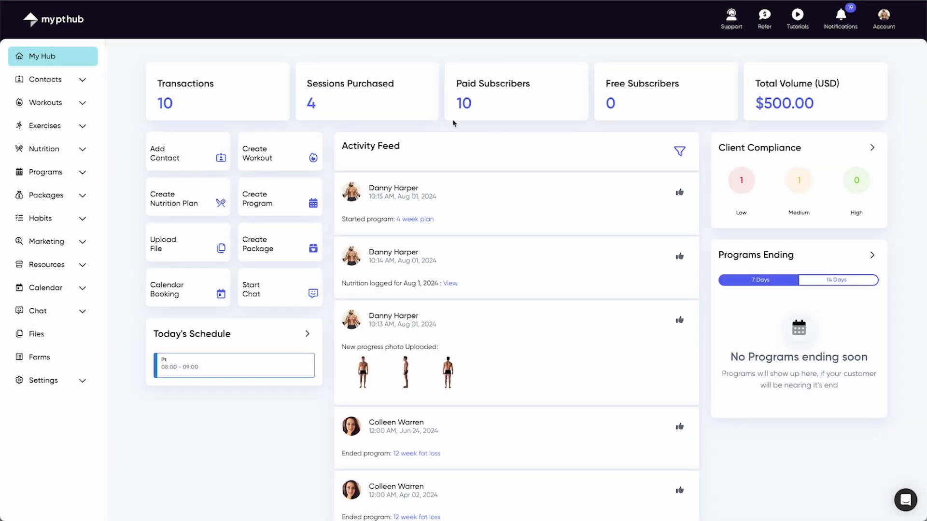
{"action": "mouse_move", "coordinate": [649, 112]}
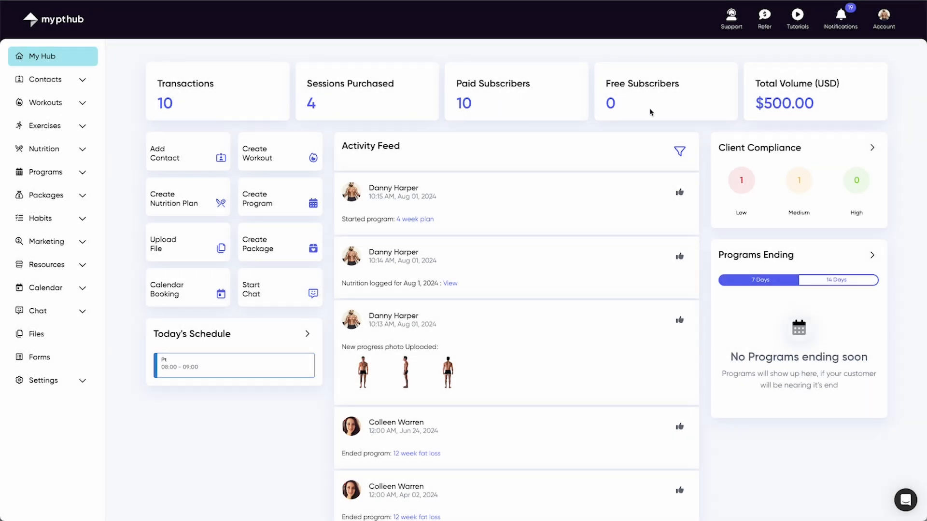
{"action": "mouse_move", "coordinate": [701, 135]}
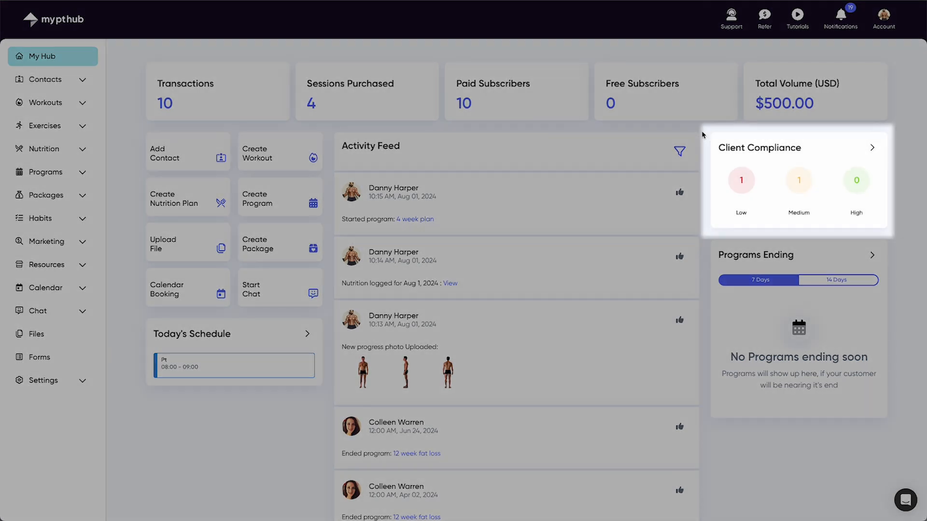
{"action": "mouse_move", "coordinate": [805, 288]}
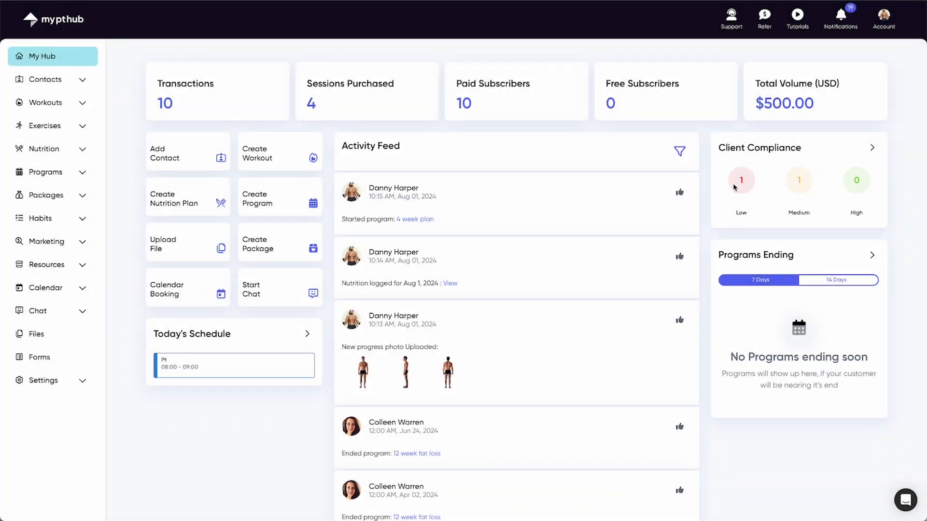
{"action": "mouse_move", "coordinate": [704, 187]}
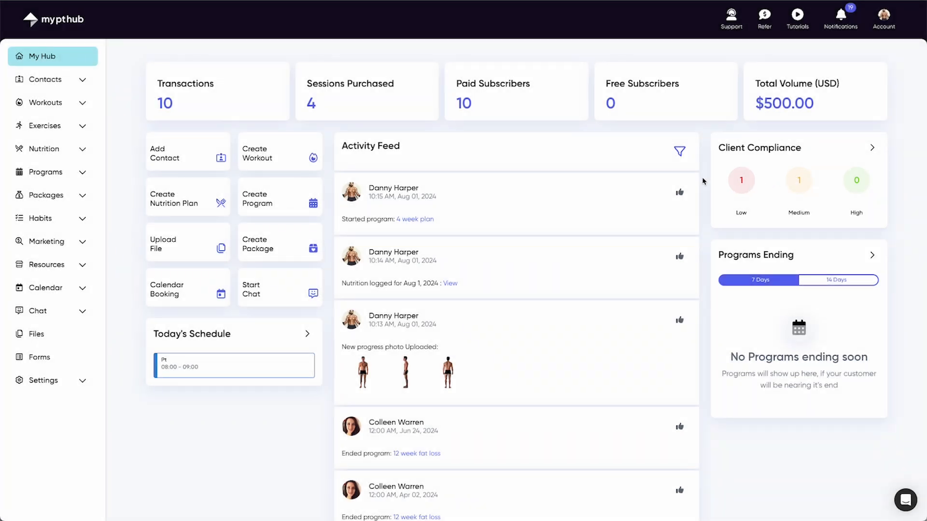